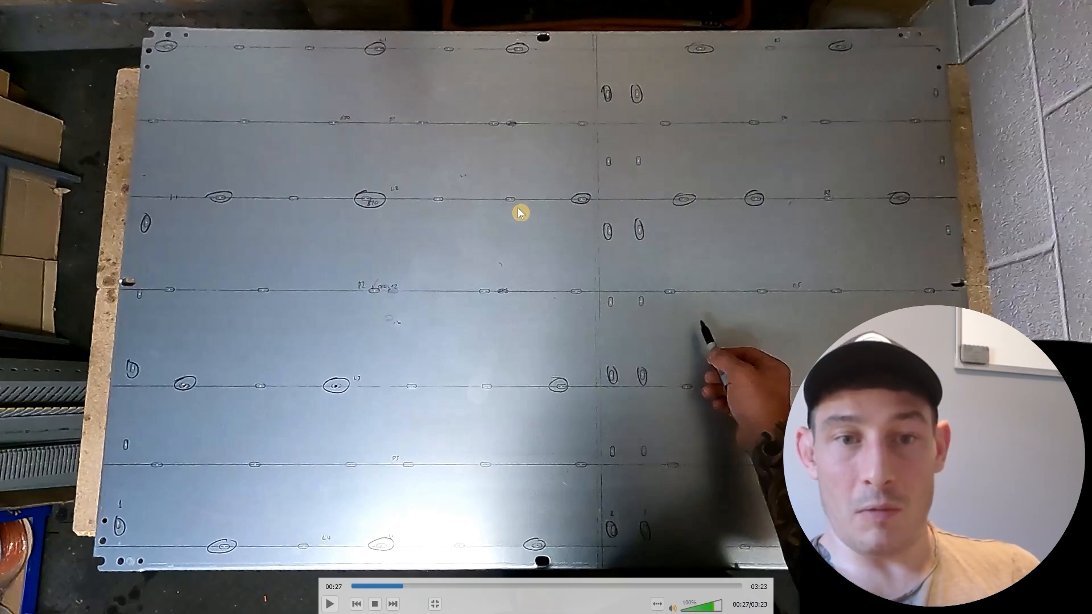
mouse_move(384, 432)
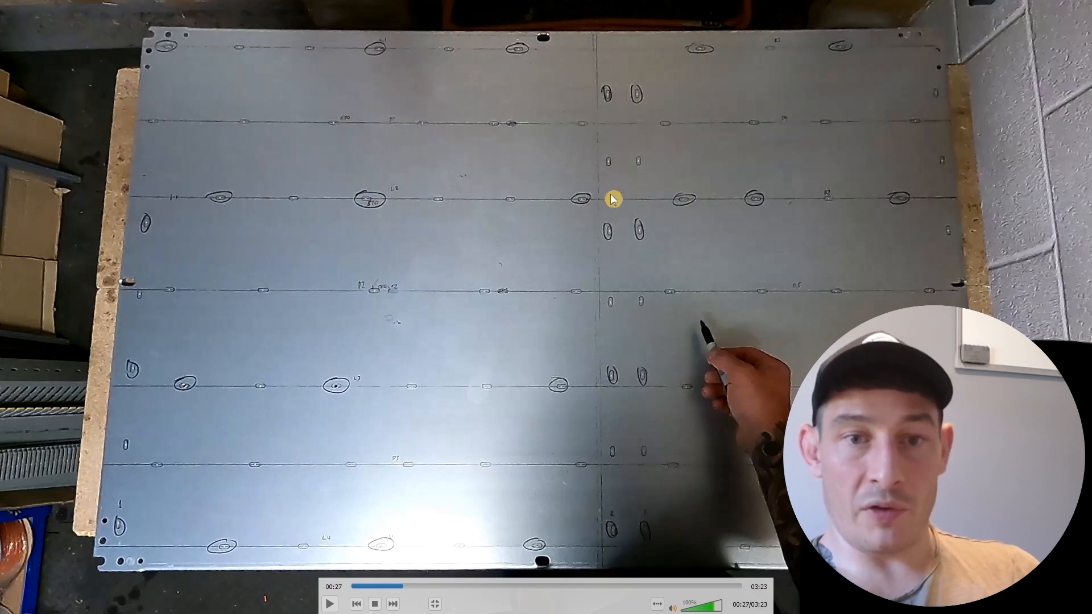
mouse_move(227, 314)
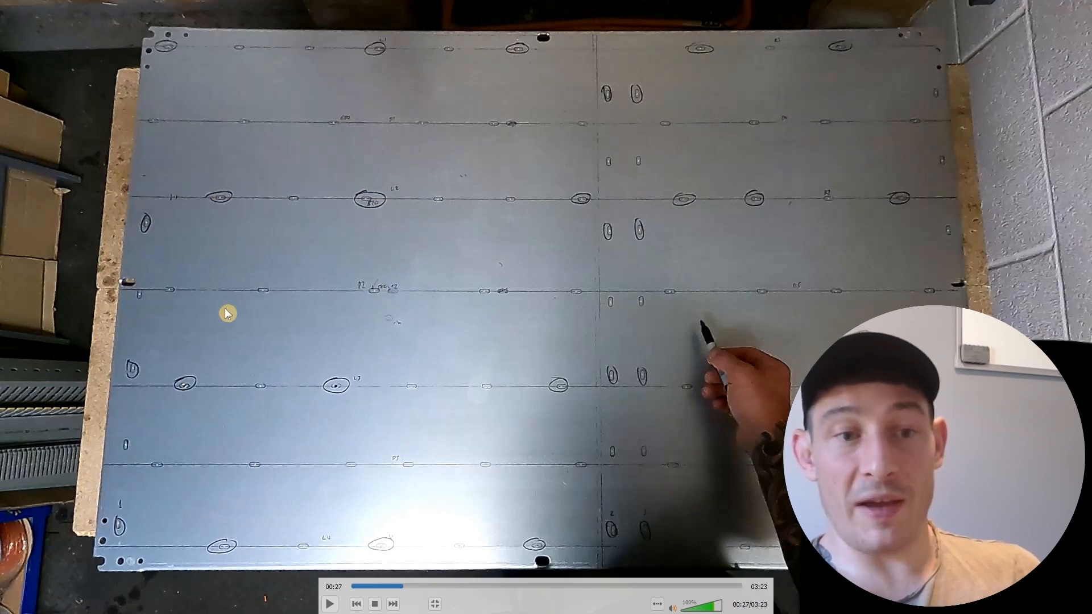
mouse_move(582, 209)
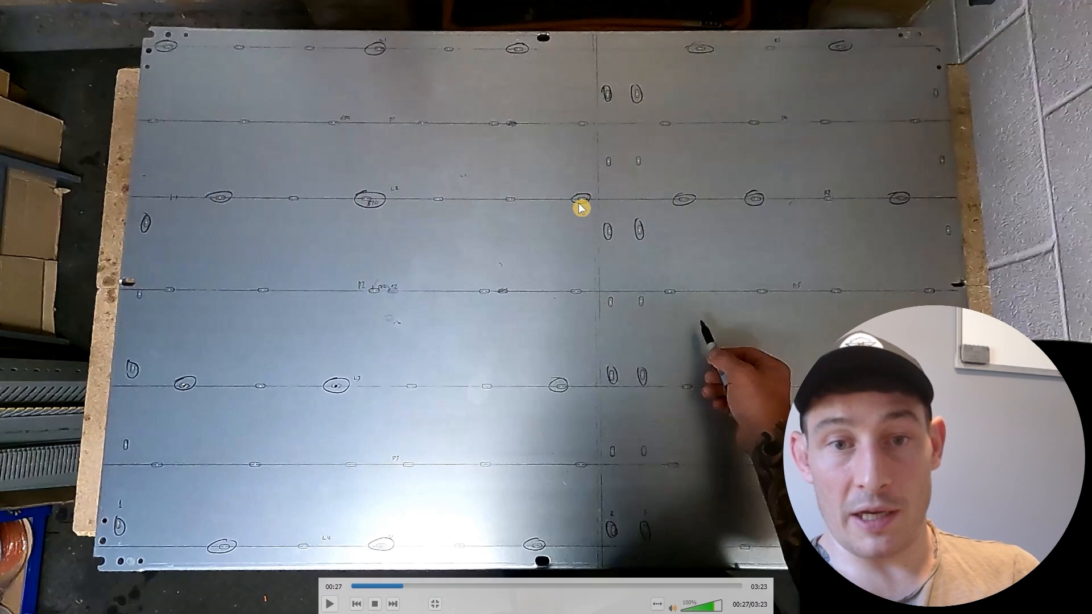